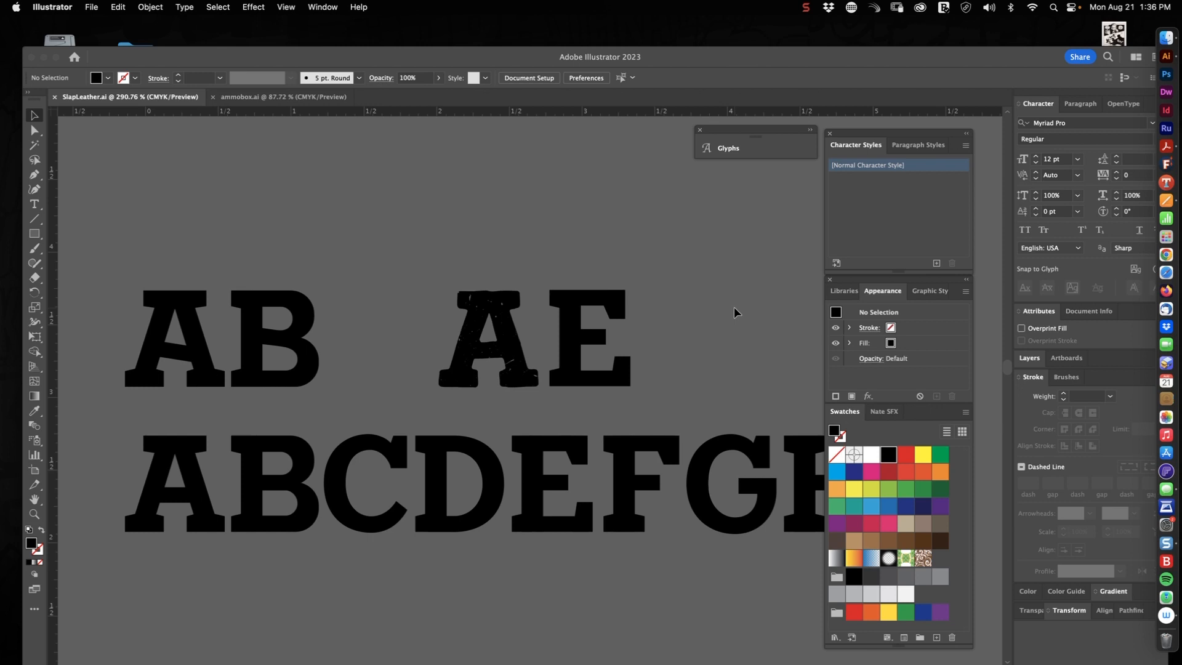
mouse_move(705, 303)
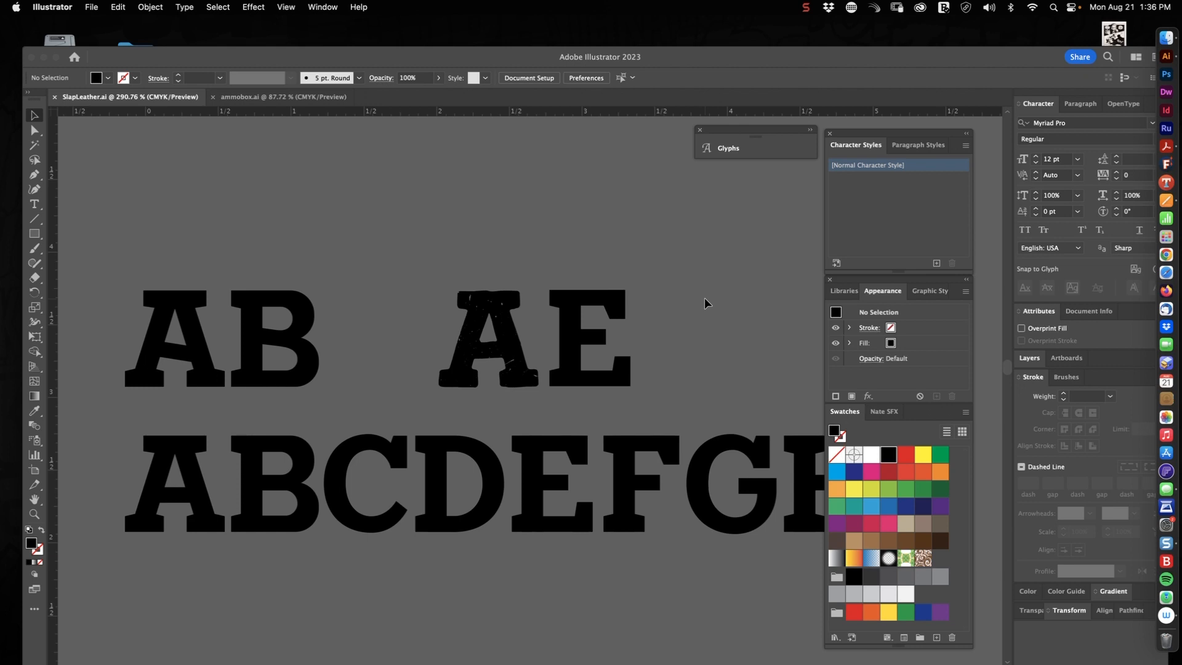
mouse_move(244, 502)
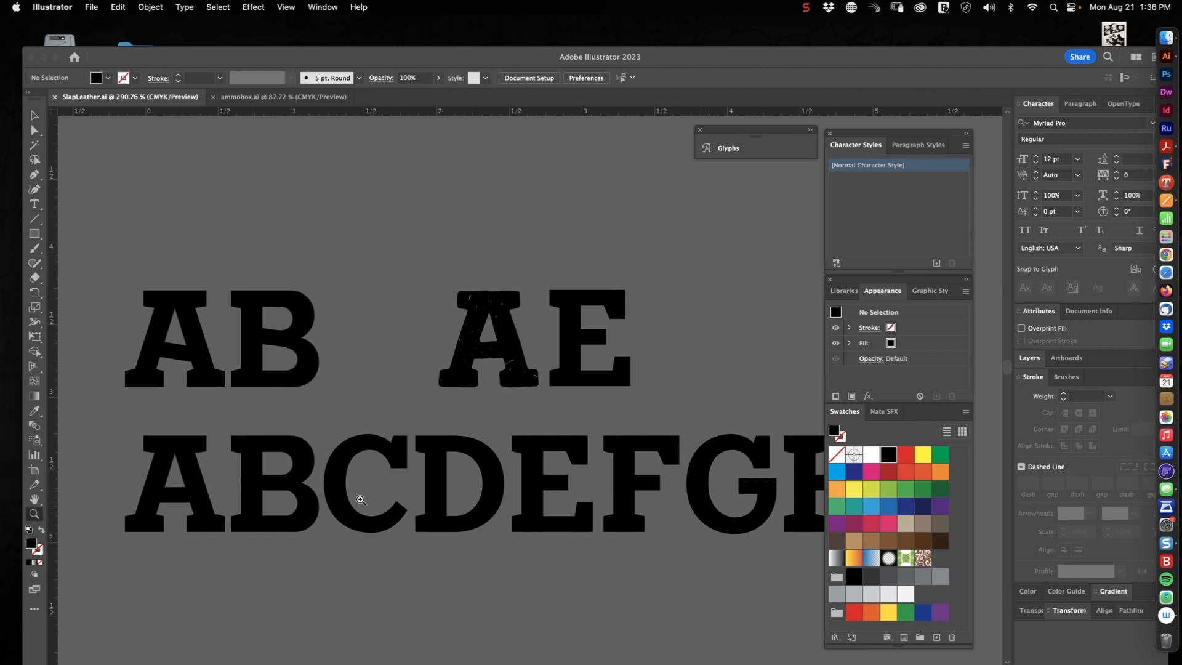
mouse_move(177, 507)
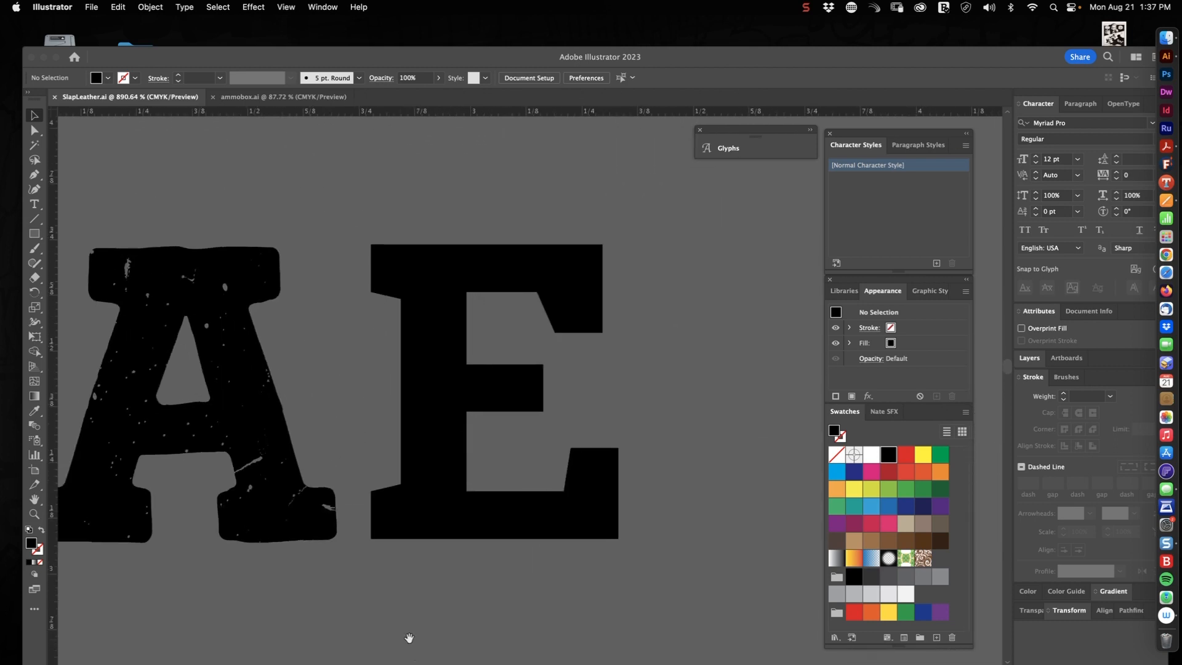
Round all the E's corners slightly by dragging a live corner widget inward
left_click(487, 392)
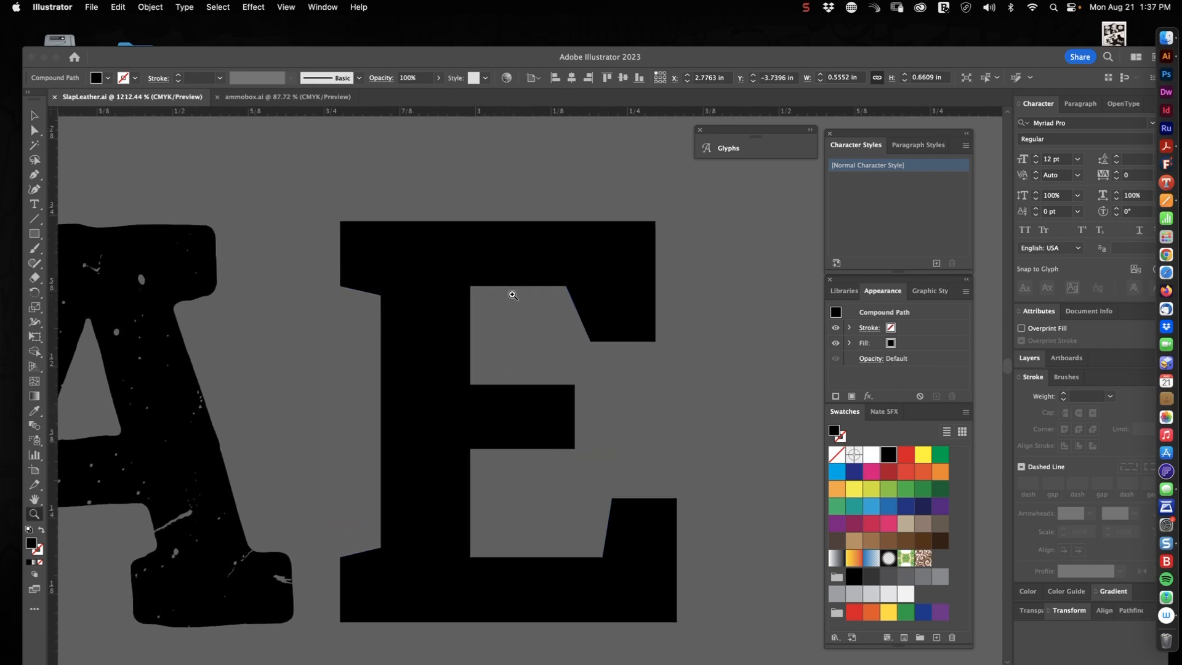
left_click(497, 279)
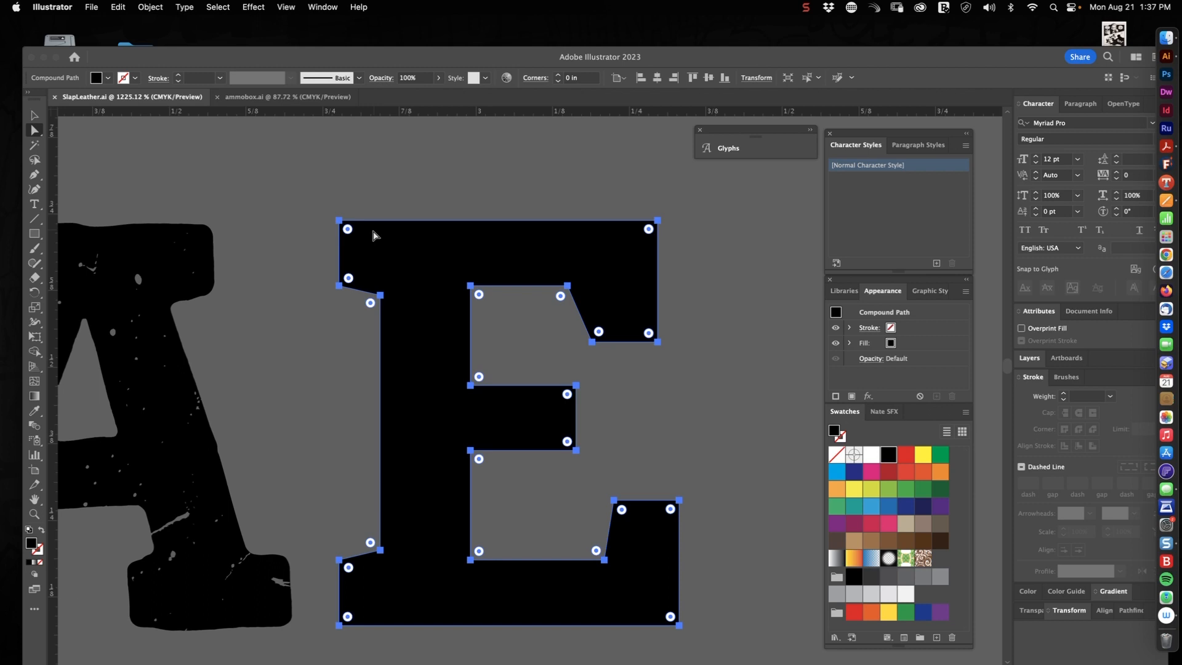
key("a")
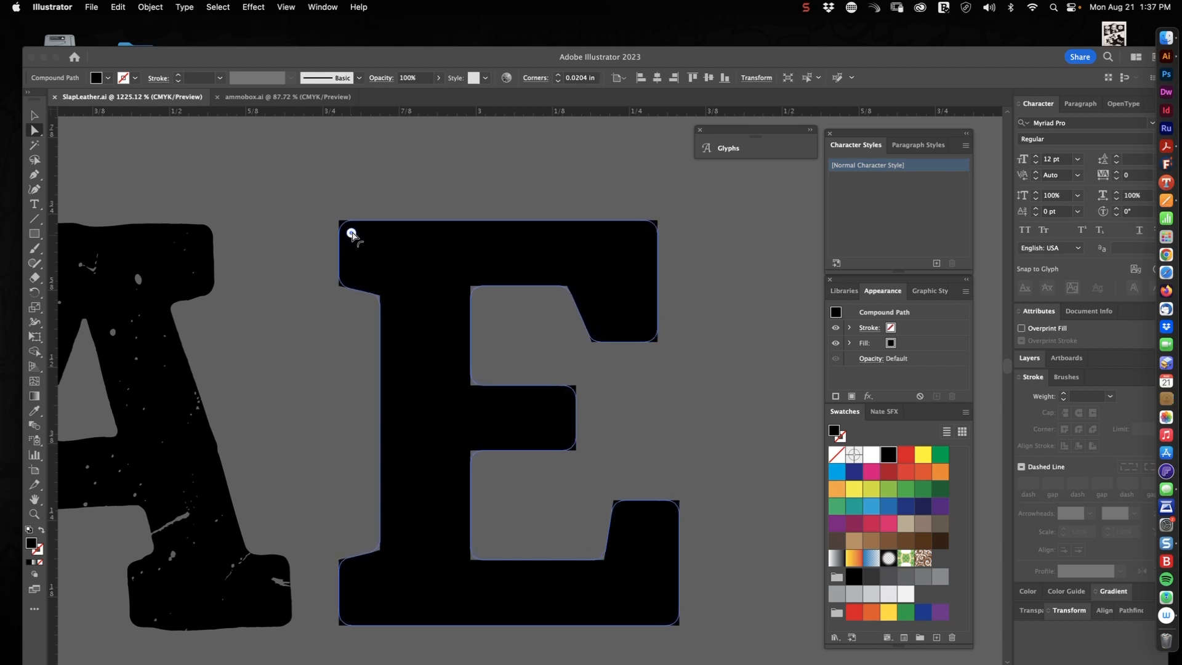
left_click(352, 233)
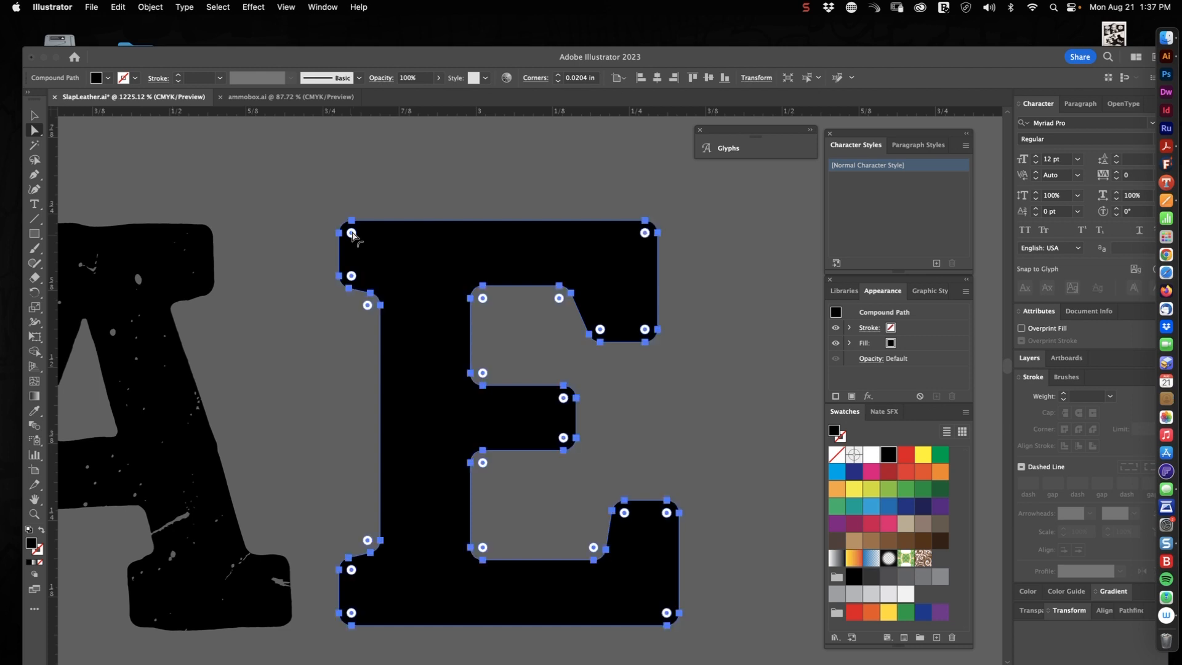
left_click(699, 276)
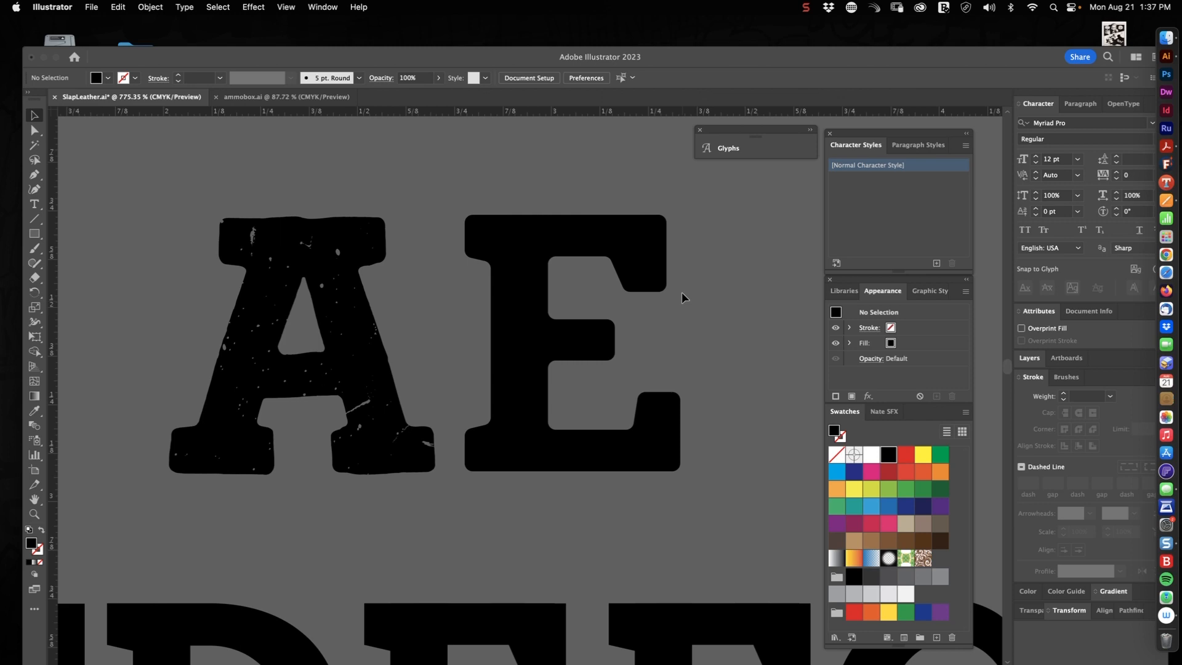
Apply Roughen to the E with Size 0.01 in, Detail 10 and Smooth points
left_click(571, 340)
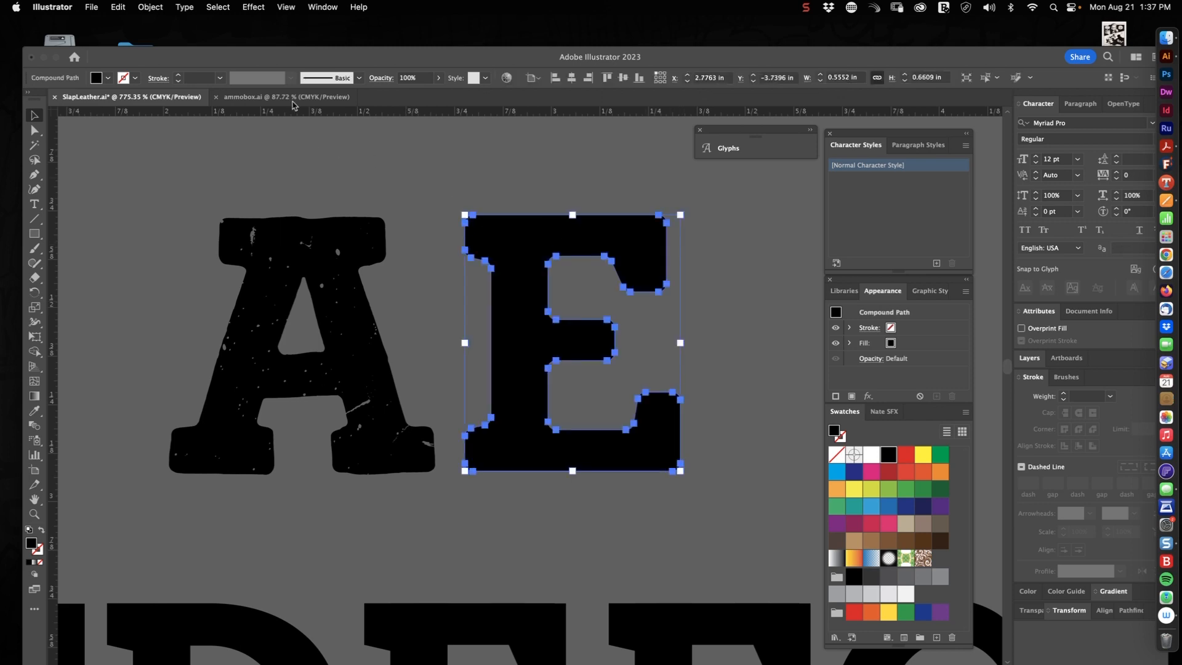
left_click(252, 8)
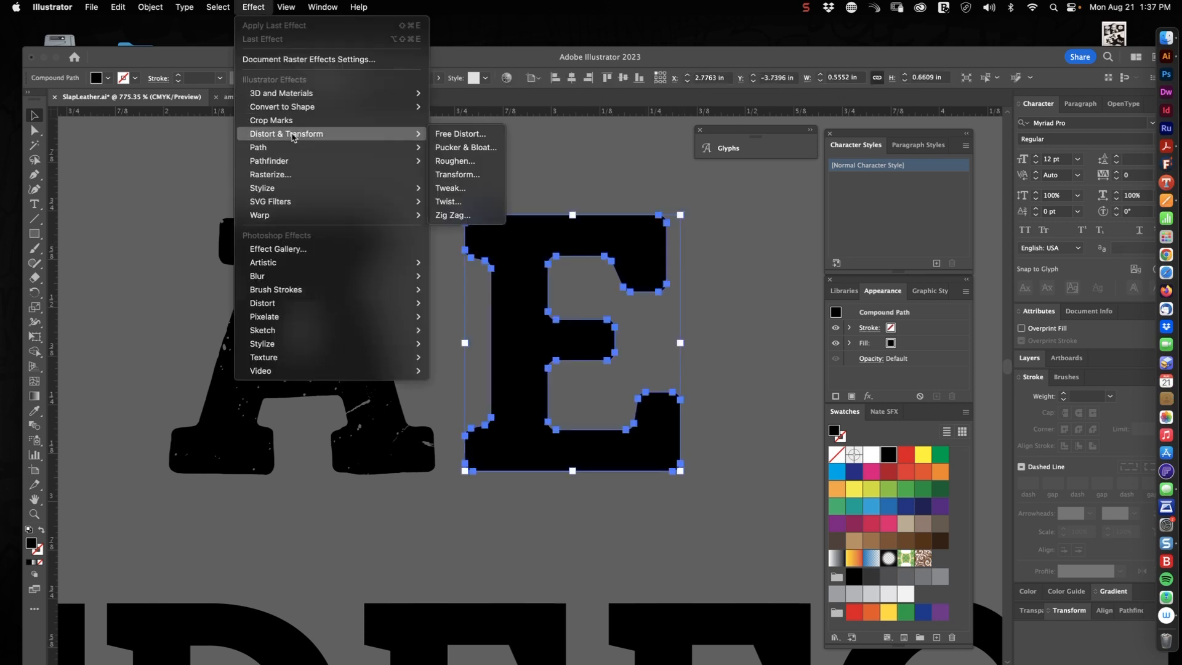
left_click(454, 160)
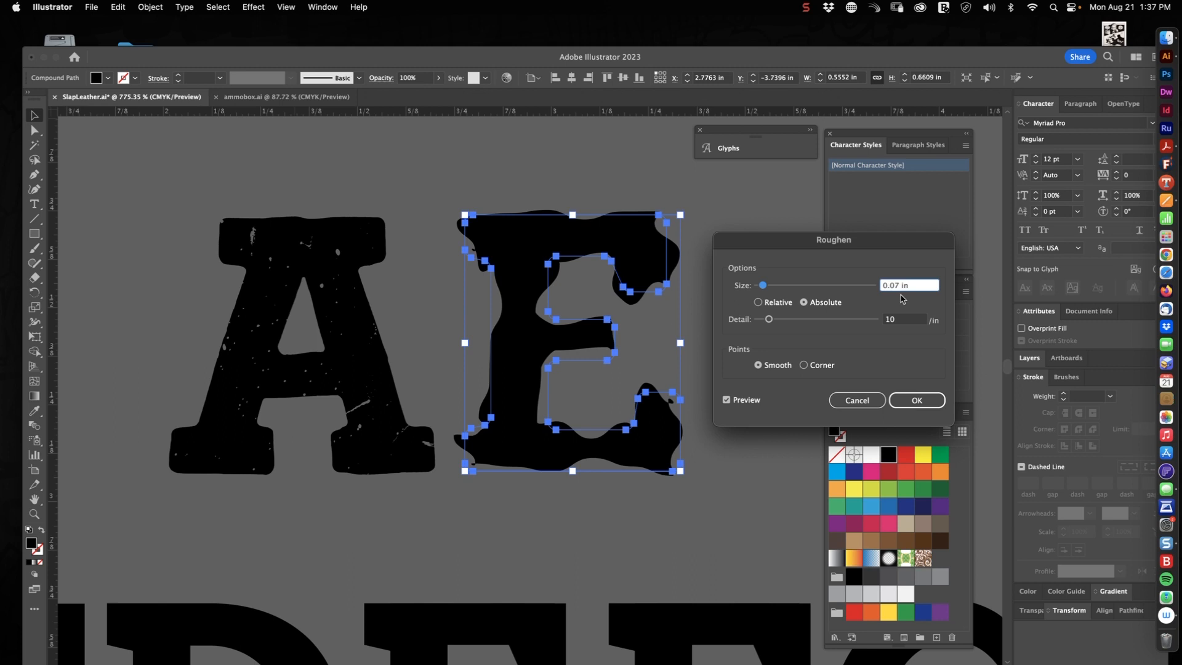
left_click_drag(761, 284, 757, 284)
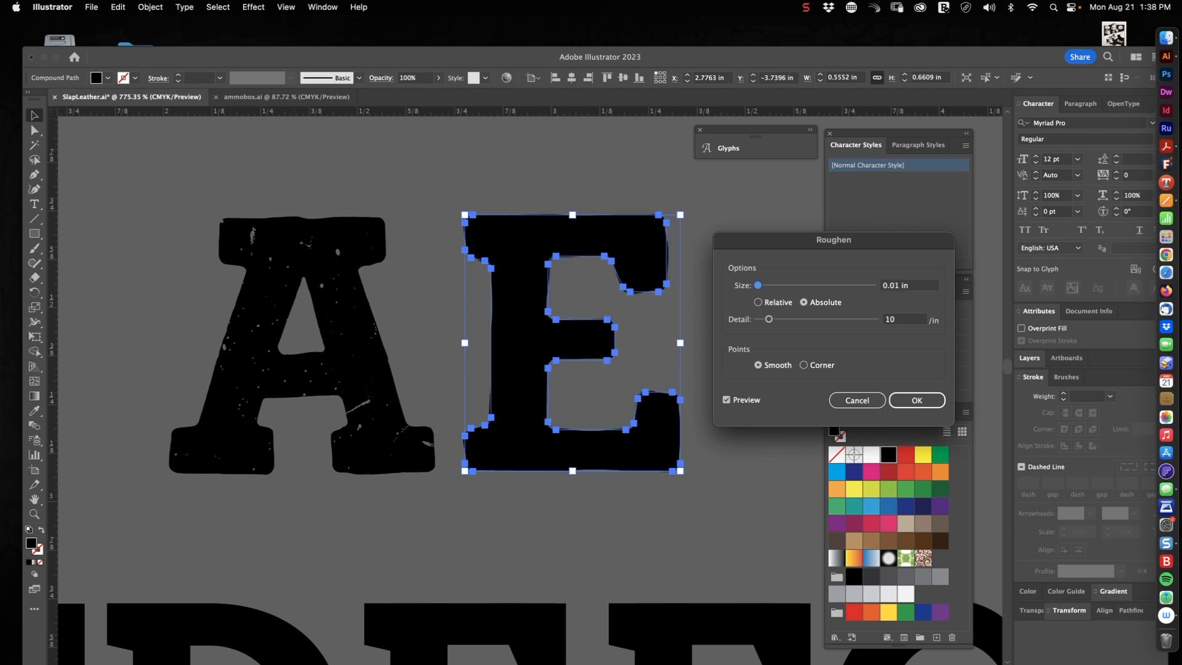
left_click(915, 400)
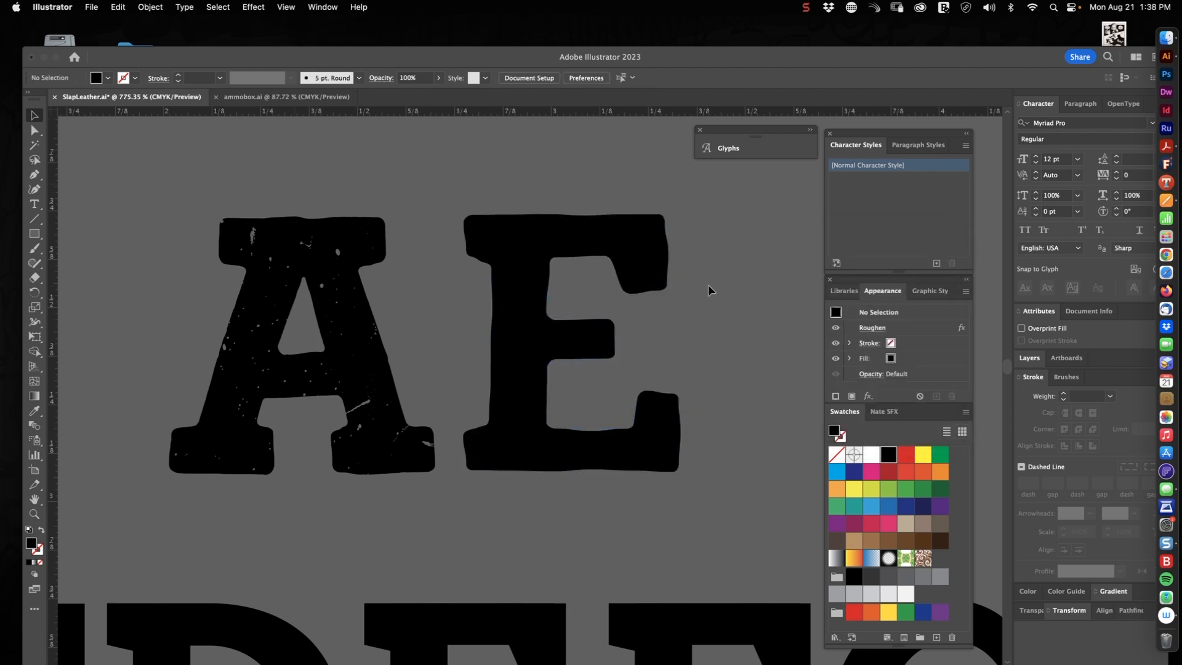
Check the roughened E, then expand its appearance so the effect becomes permanent
left_click(569, 340)
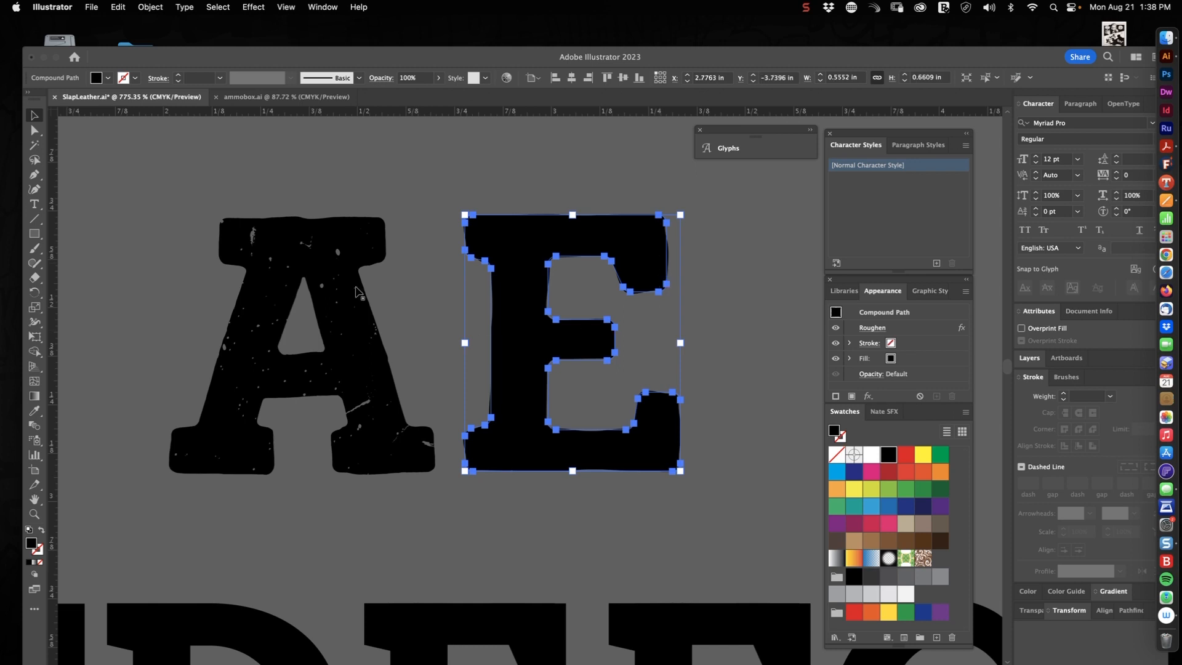
left_click(692, 308)
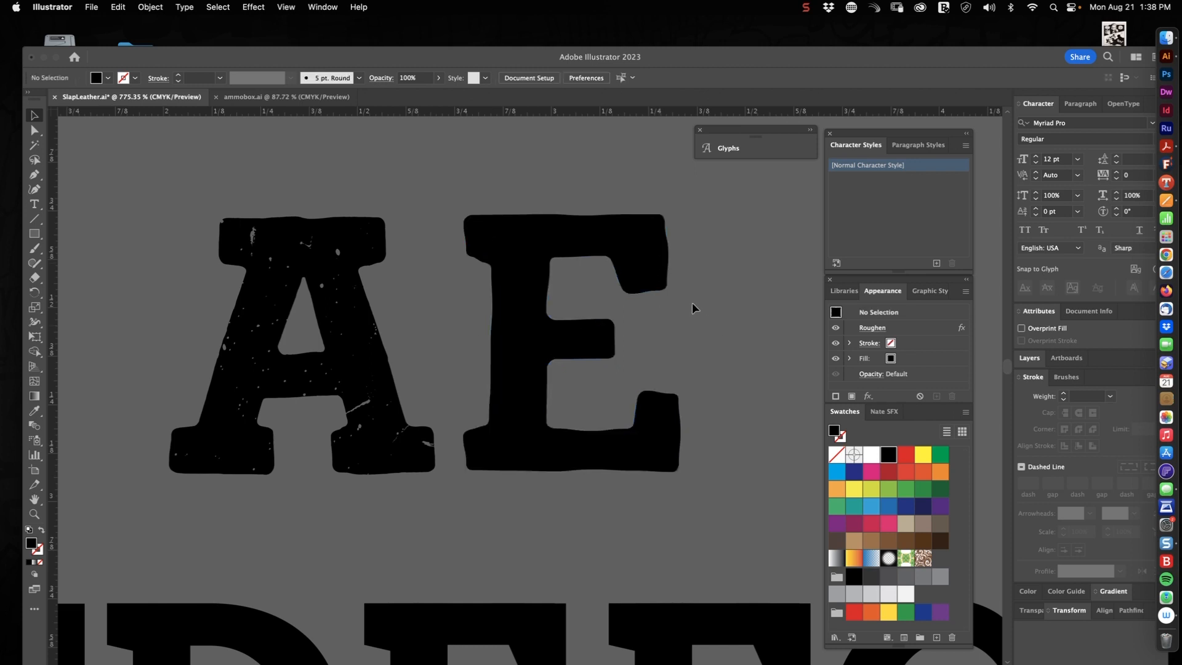
left_click(572, 331)
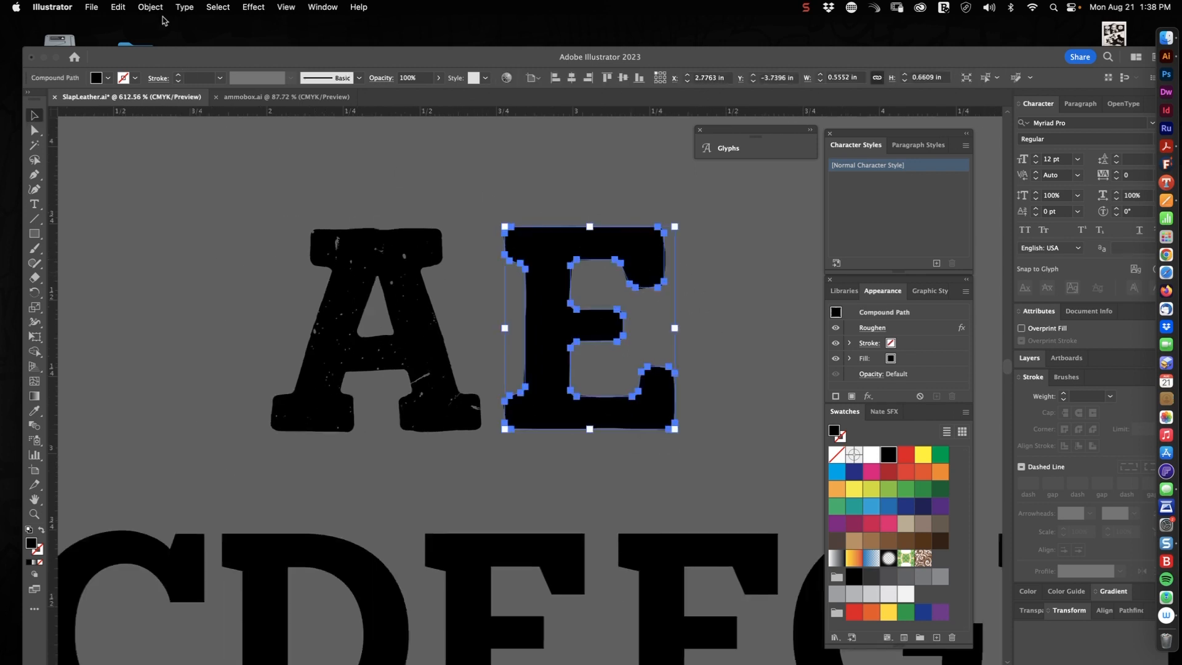
left_click(149, 8)
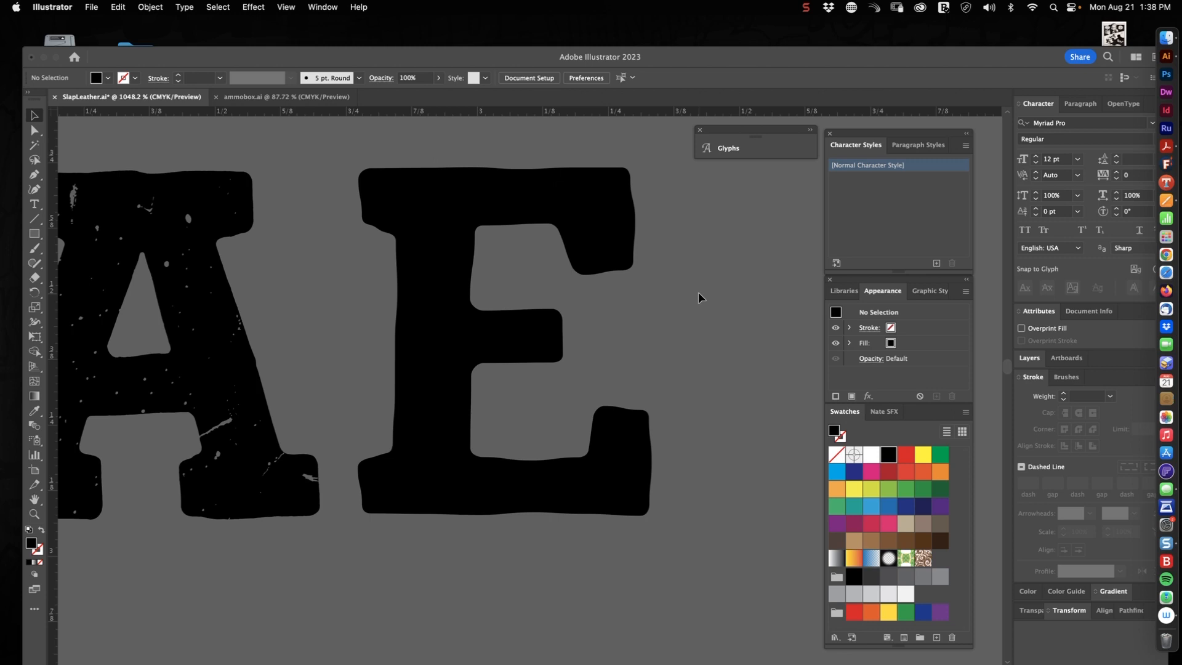
Give the E a Tech Pen Balloons art brush stroke at 0.4 pt weight
left_click(501, 340)
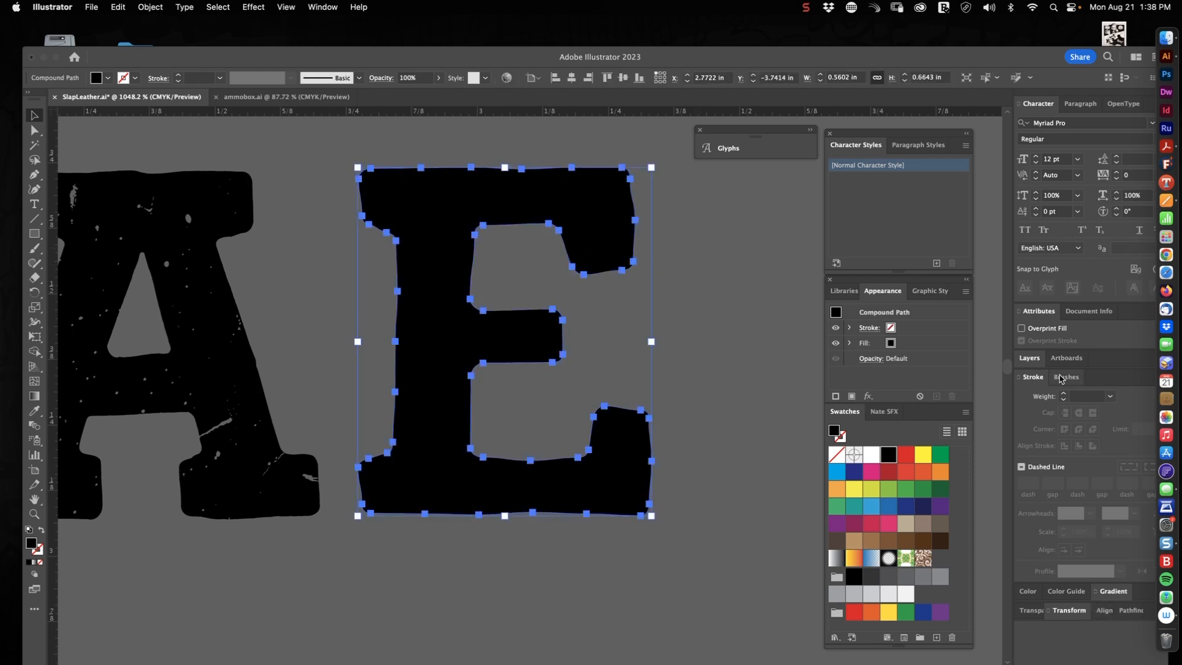
left_click(1068, 539)
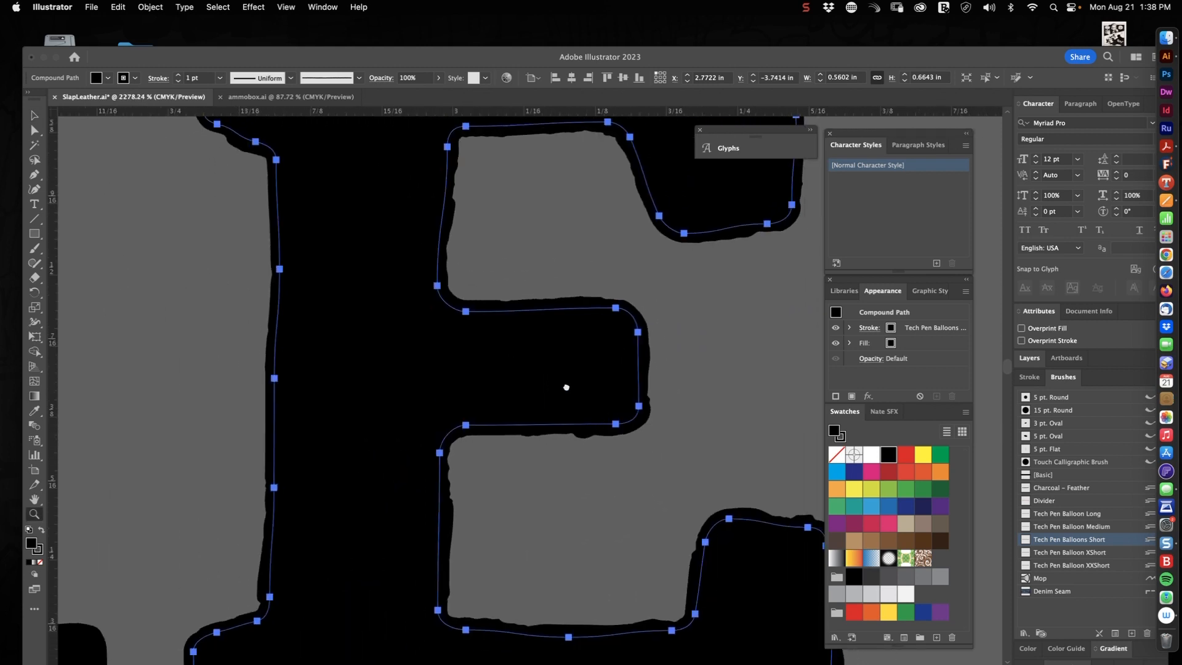
left_click(1029, 377)
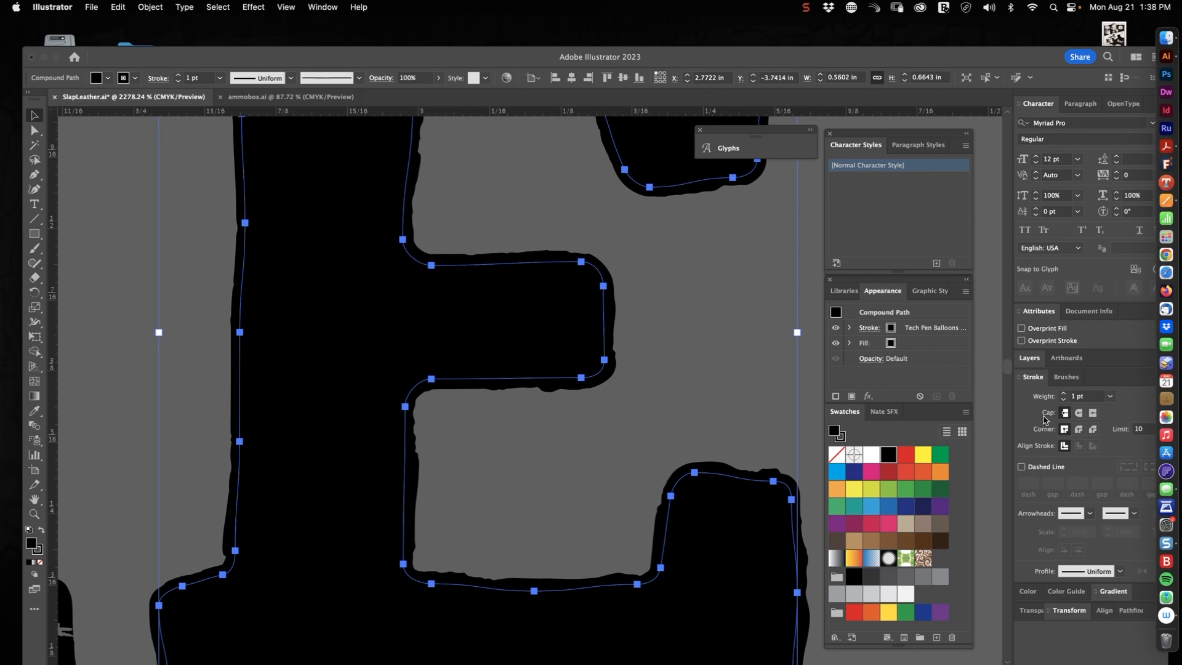
left_click(1088, 395)
type("0.4")
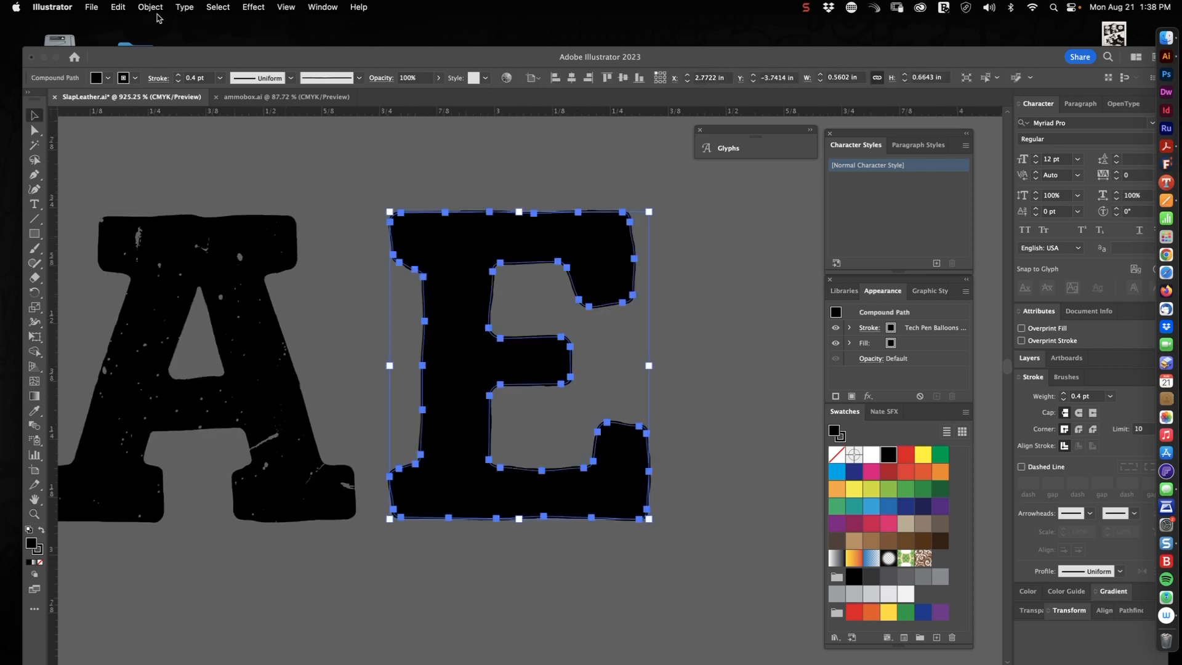
Expand the E's brushed outline into plain filled shapes and deselect
left_click(149, 7)
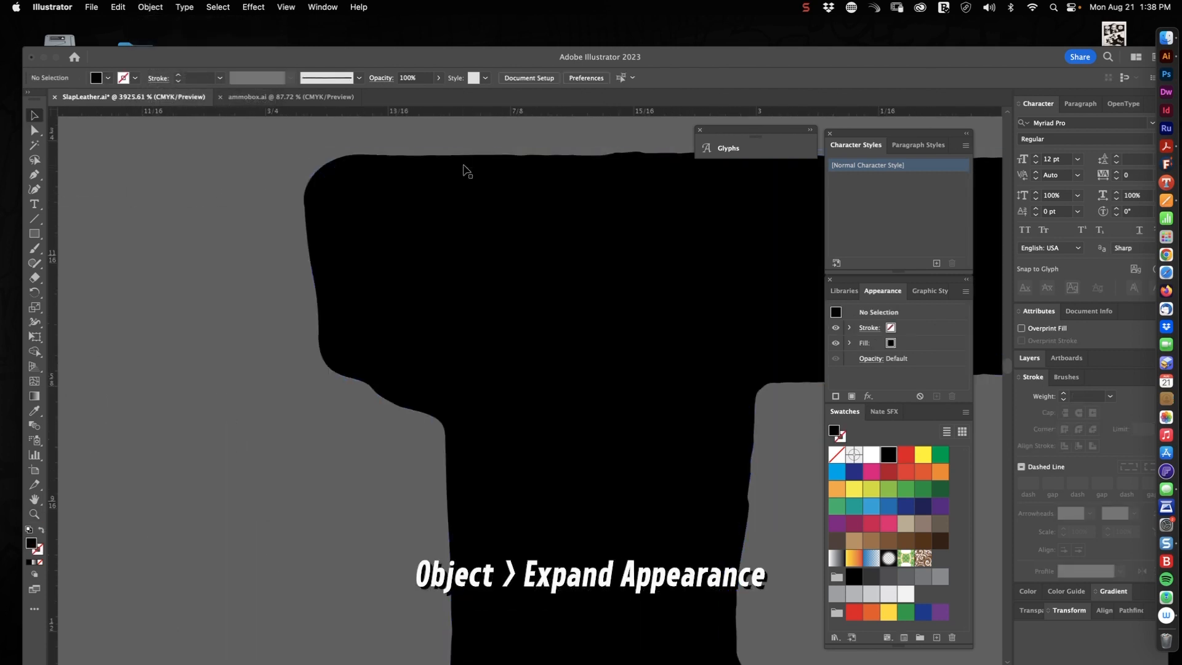
left_click(149, 7)
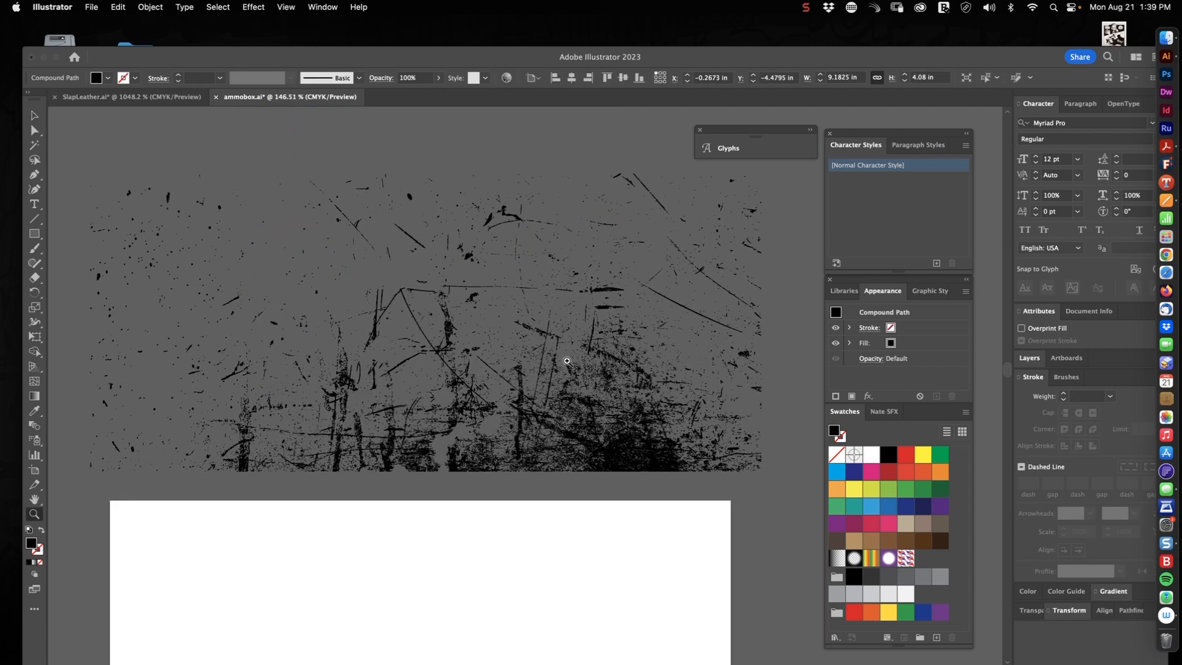
Clear the selection on the scratch texture in the ammobox document
left_click(569, 512)
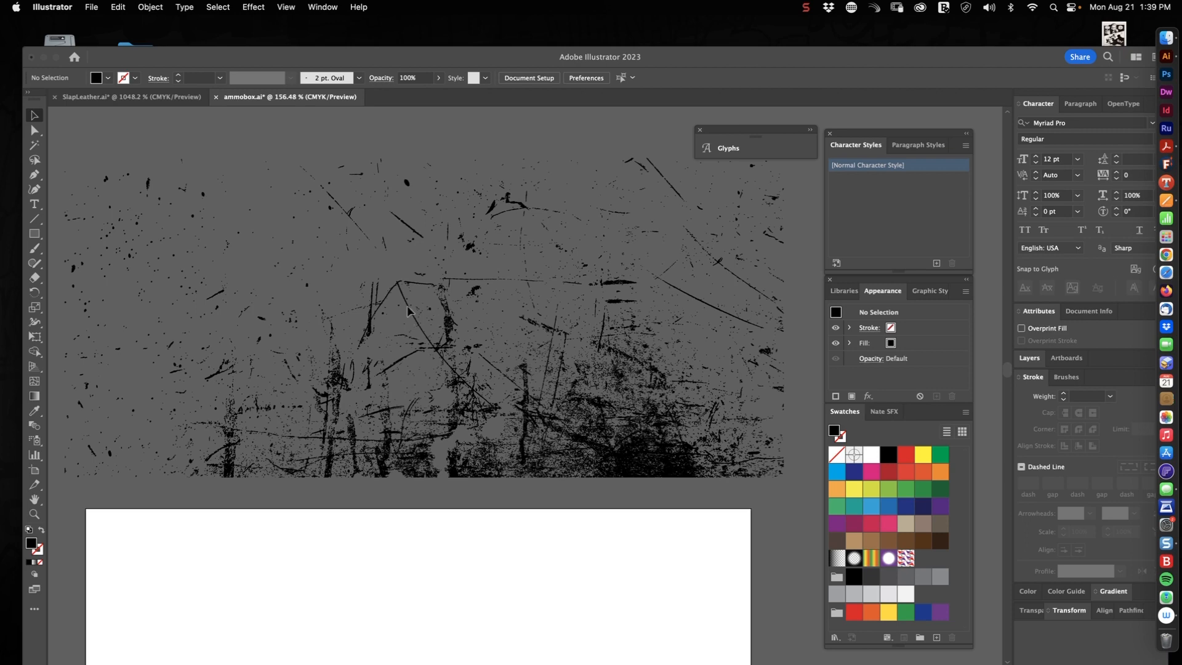
mouse_move(657, 395)
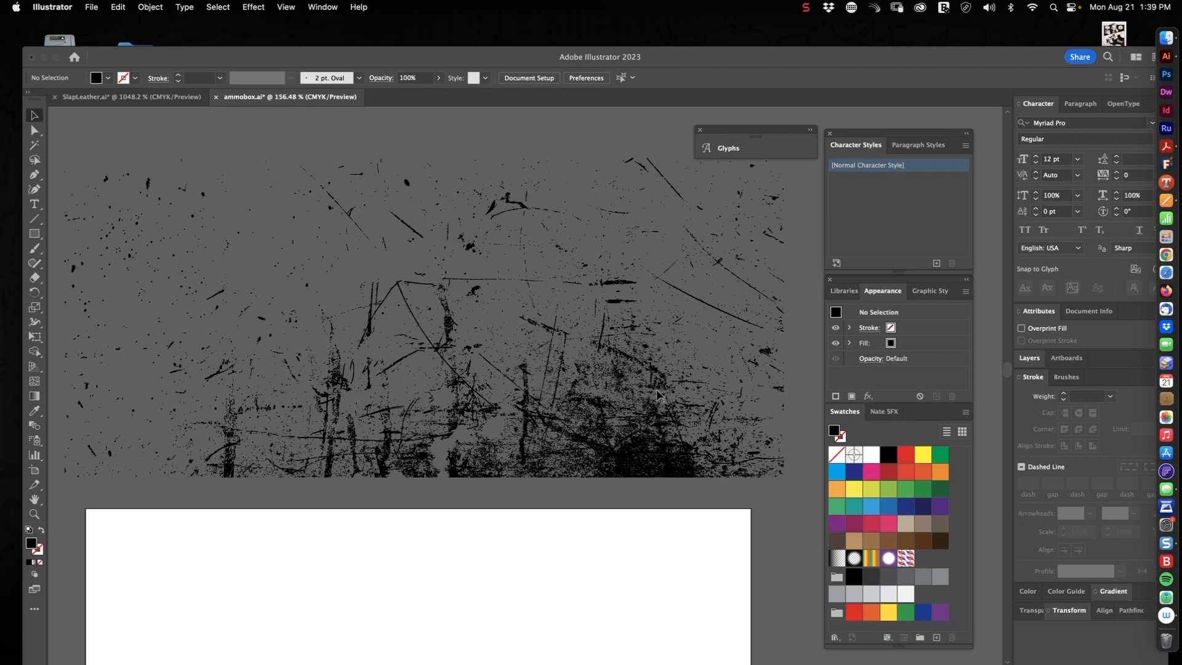
mouse_move(658, 460)
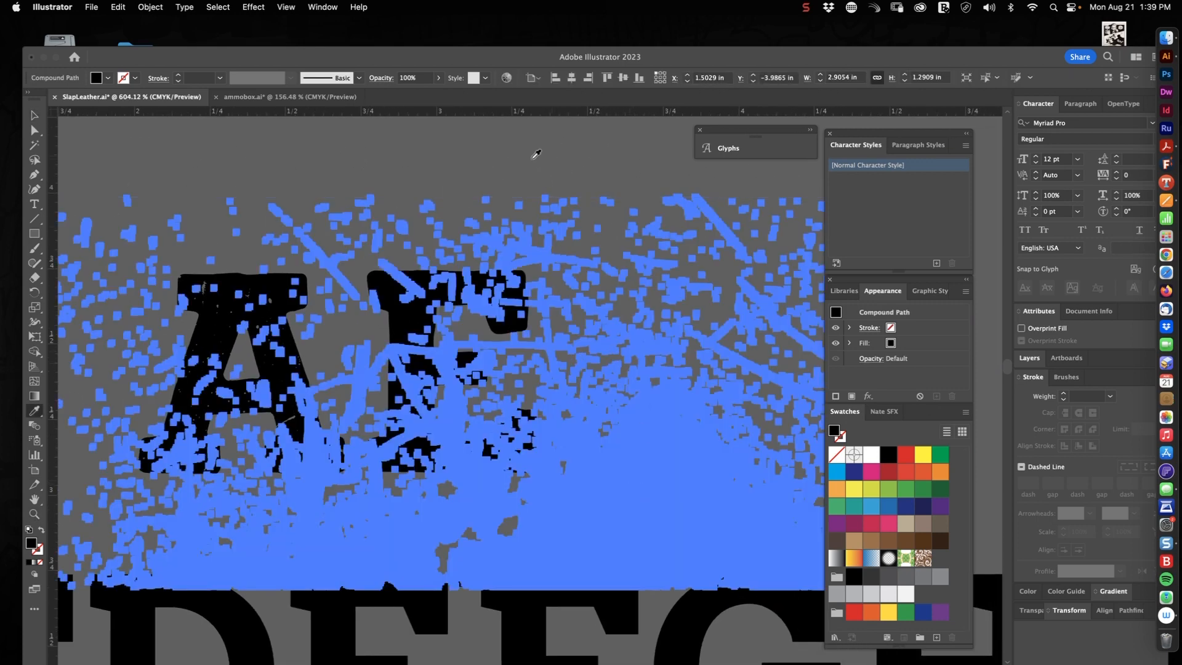
mouse_move(513, 161)
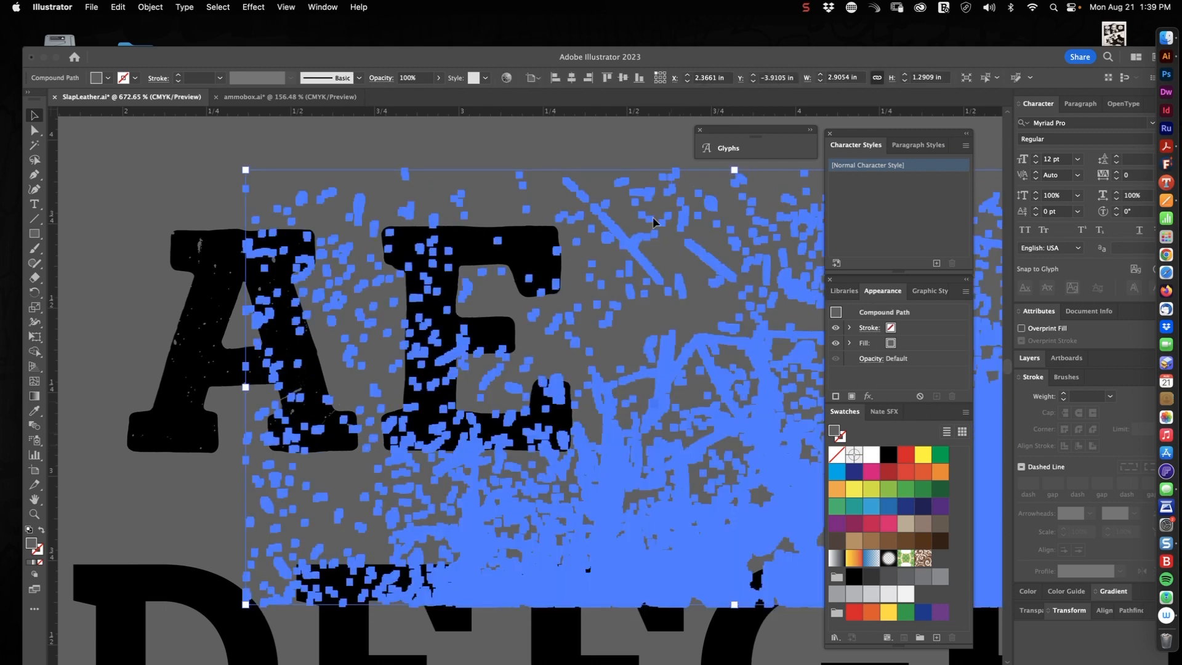
Nudge the pasted scratch texture into place over the AE letters
left_click(673, 453)
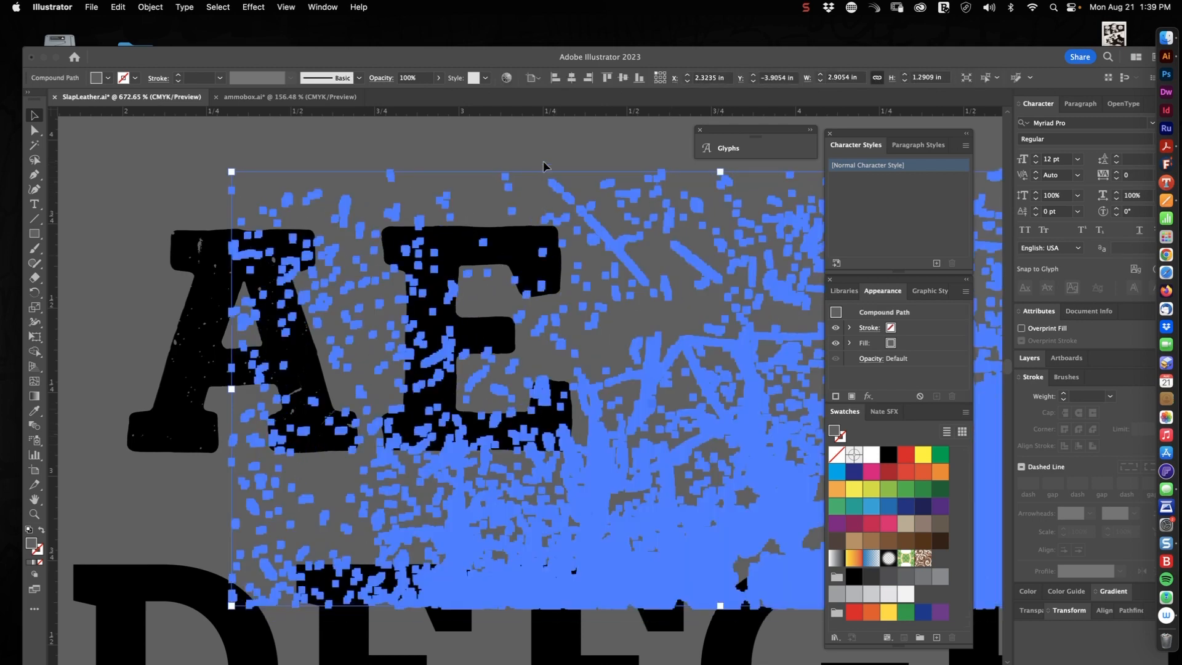
Cut the scratch shapes out of the letters with Pathfinder Minus Front
left_click(629, 399)
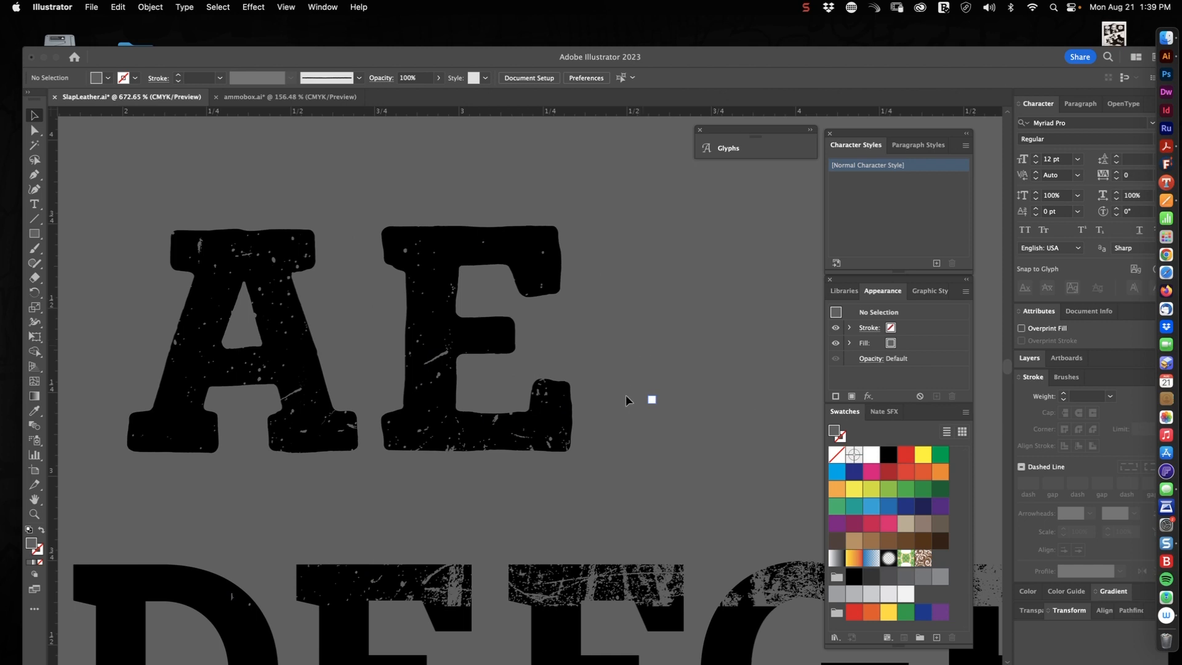
mouse_move(551, 249)
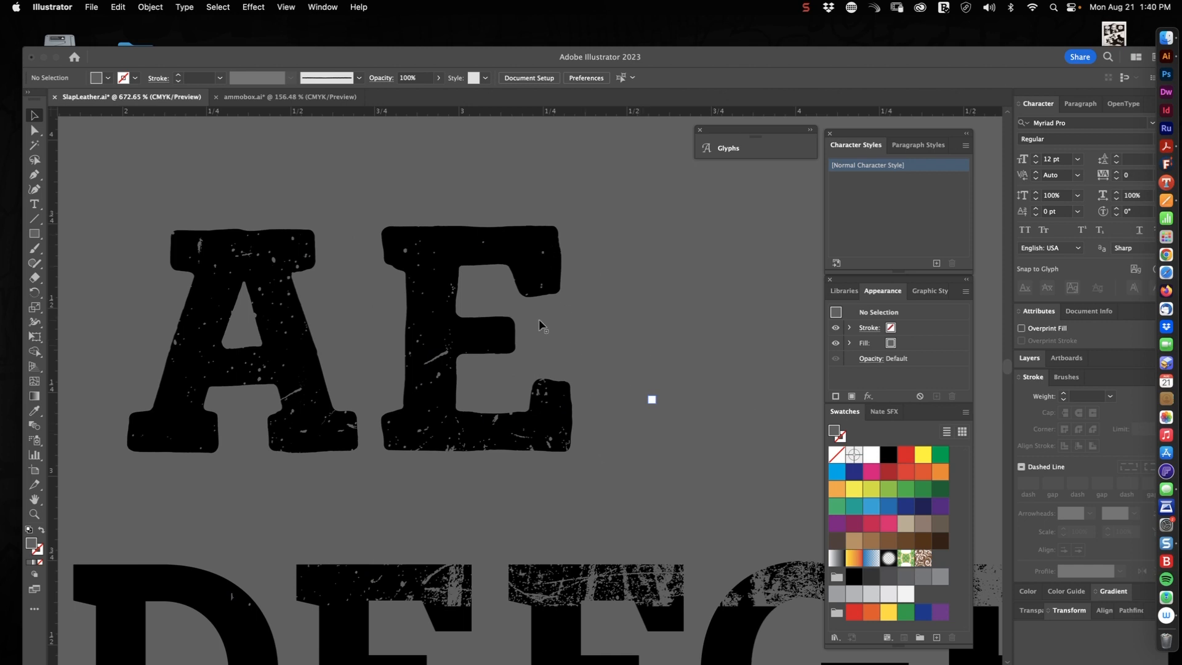
mouse_move(642, 425)
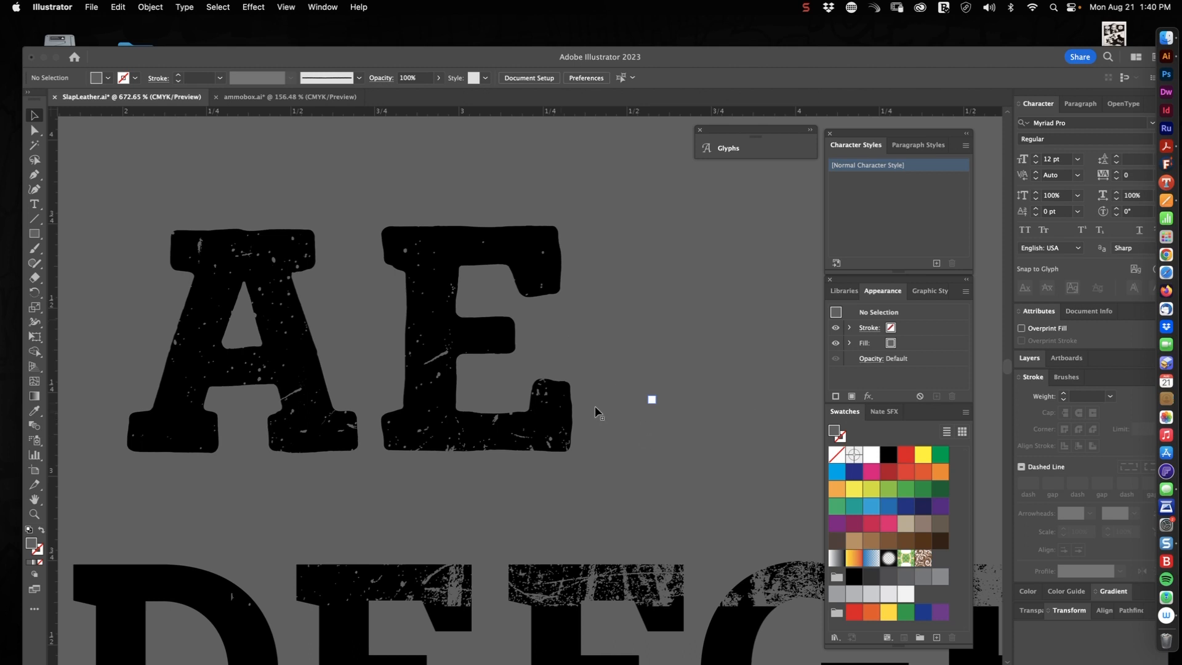
mouse_move(473, 344)
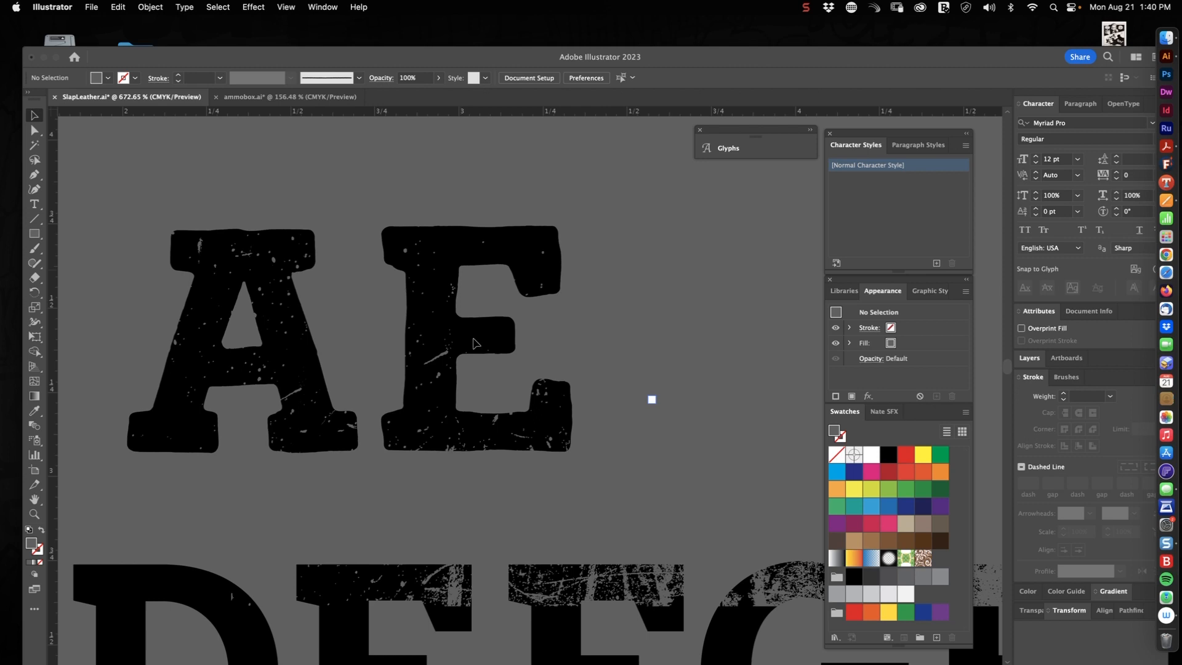
mouse_move(600, 402)
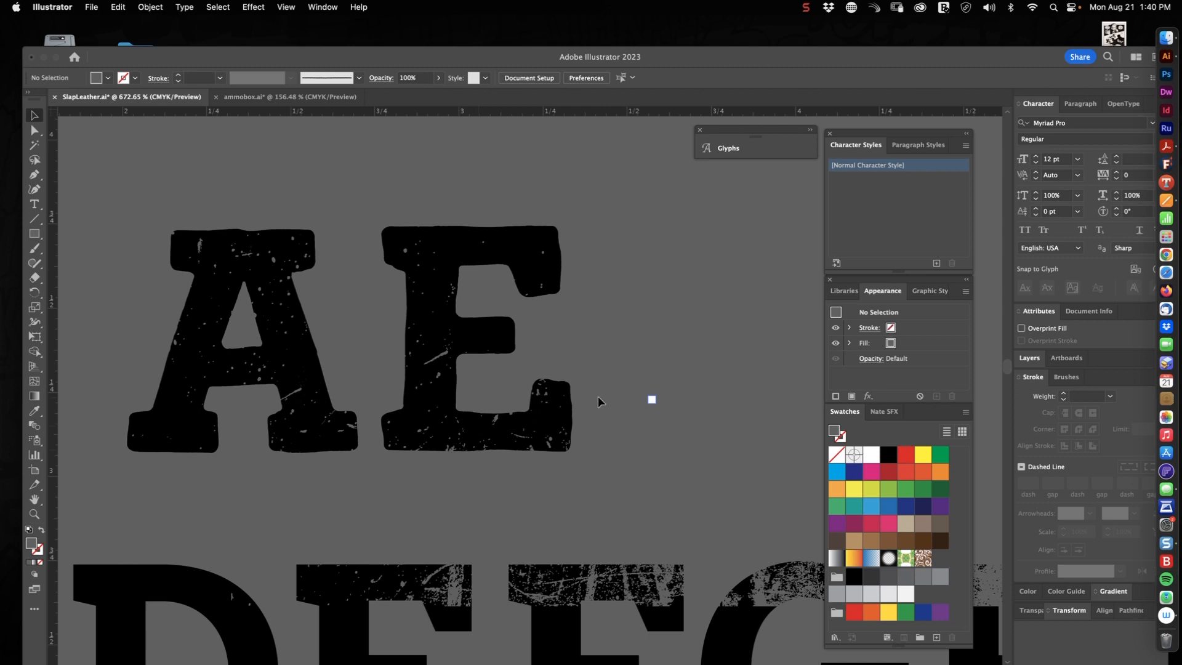
mouse_move(603, 399)
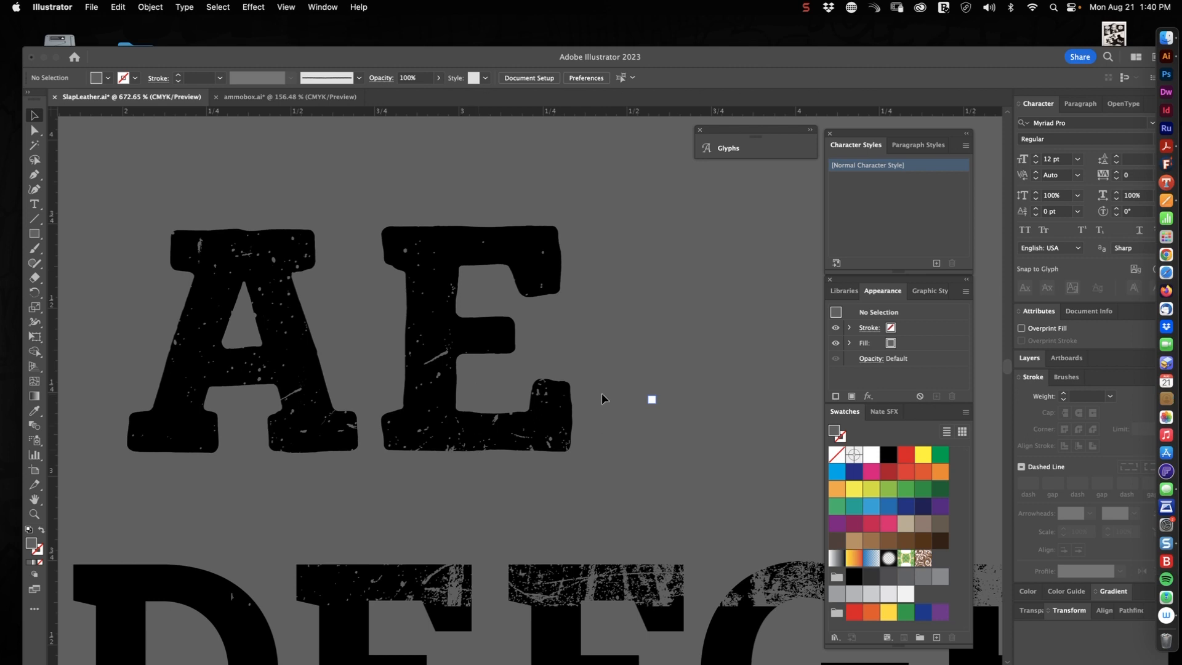
mouse_move(532, 371)
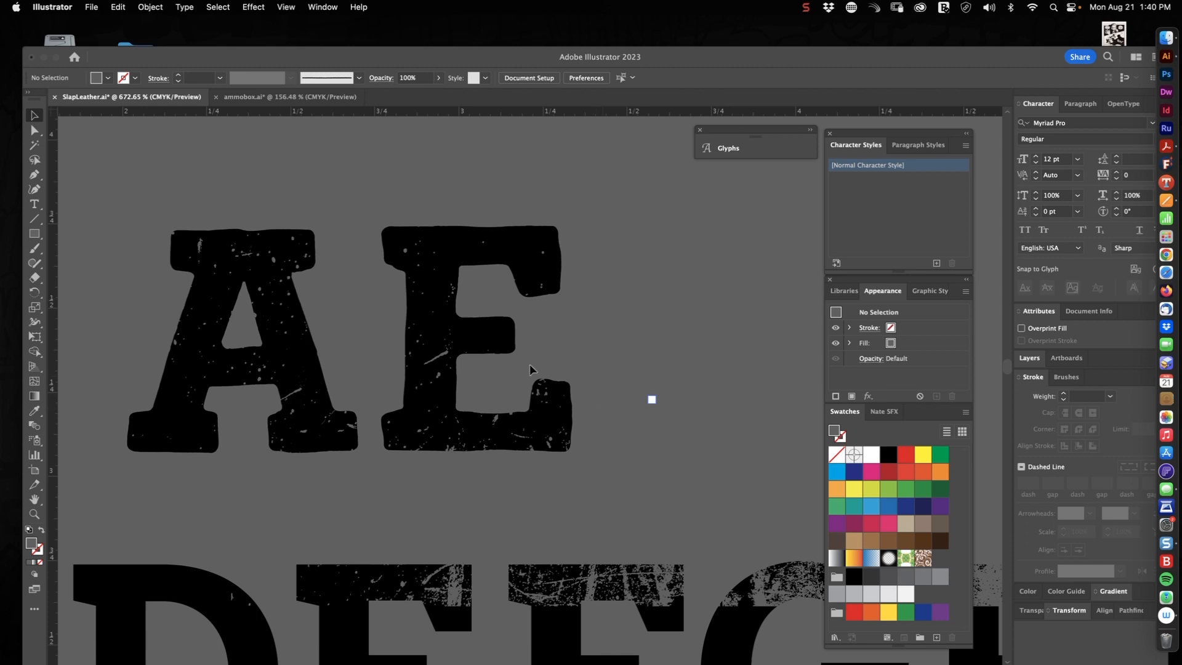
mouse_move(496, 193)
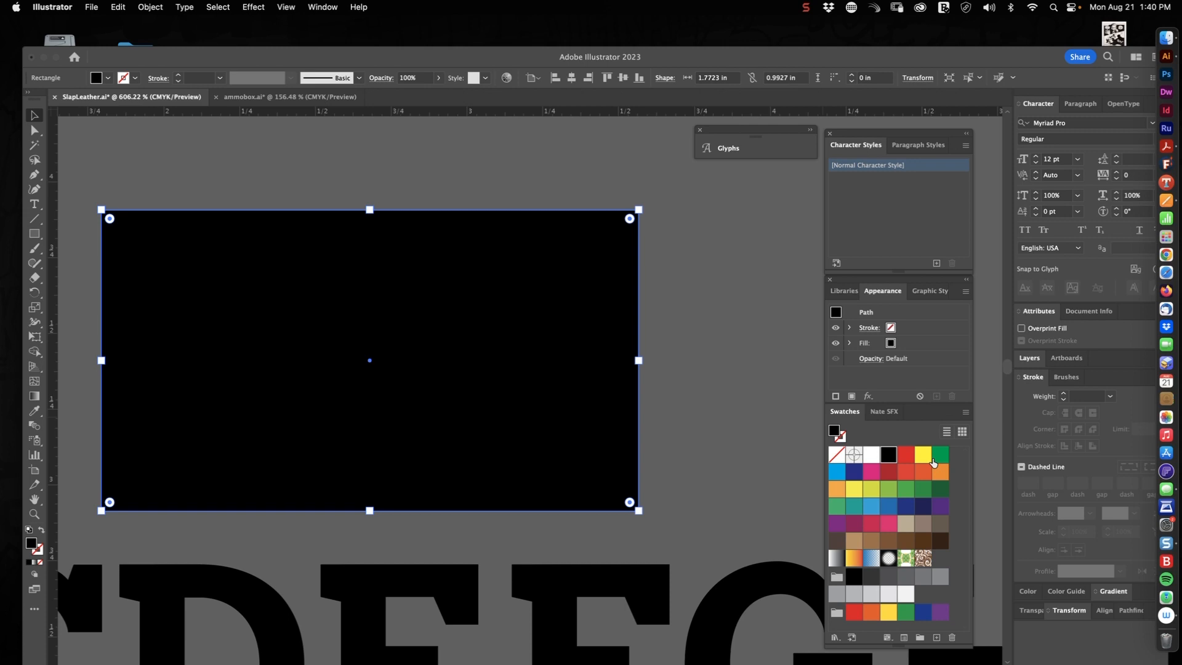
Fill the background rectangle yellow, then set its colour to tan e5e1b7
left_click(922, 455)
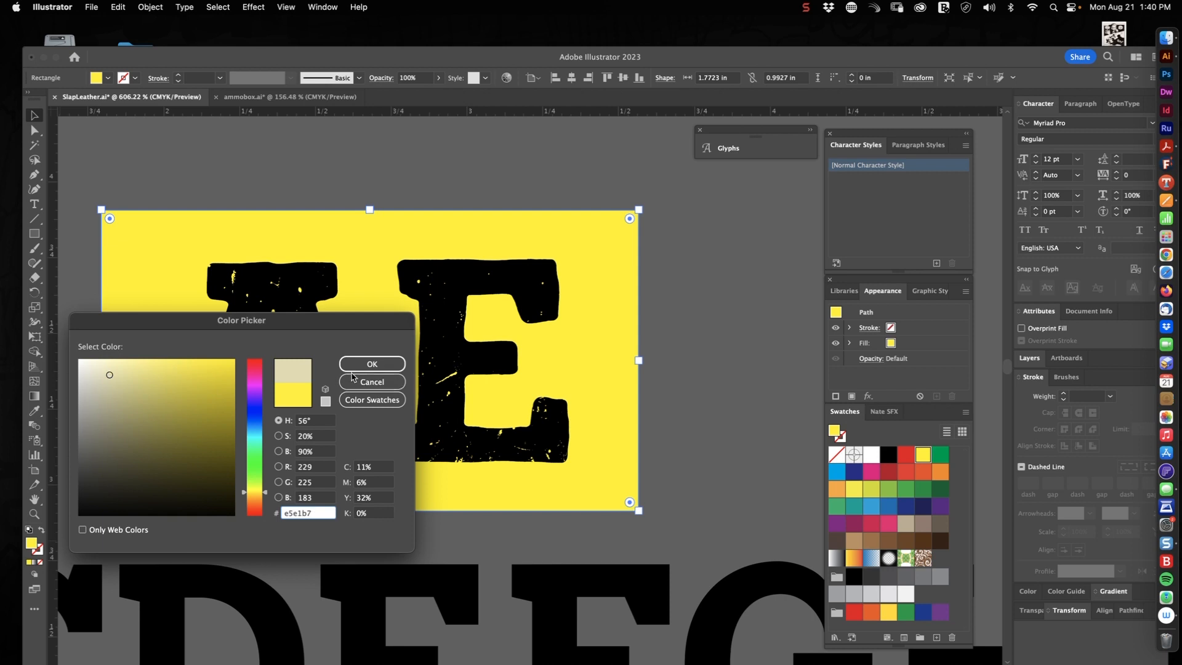
left_click(371, 365)
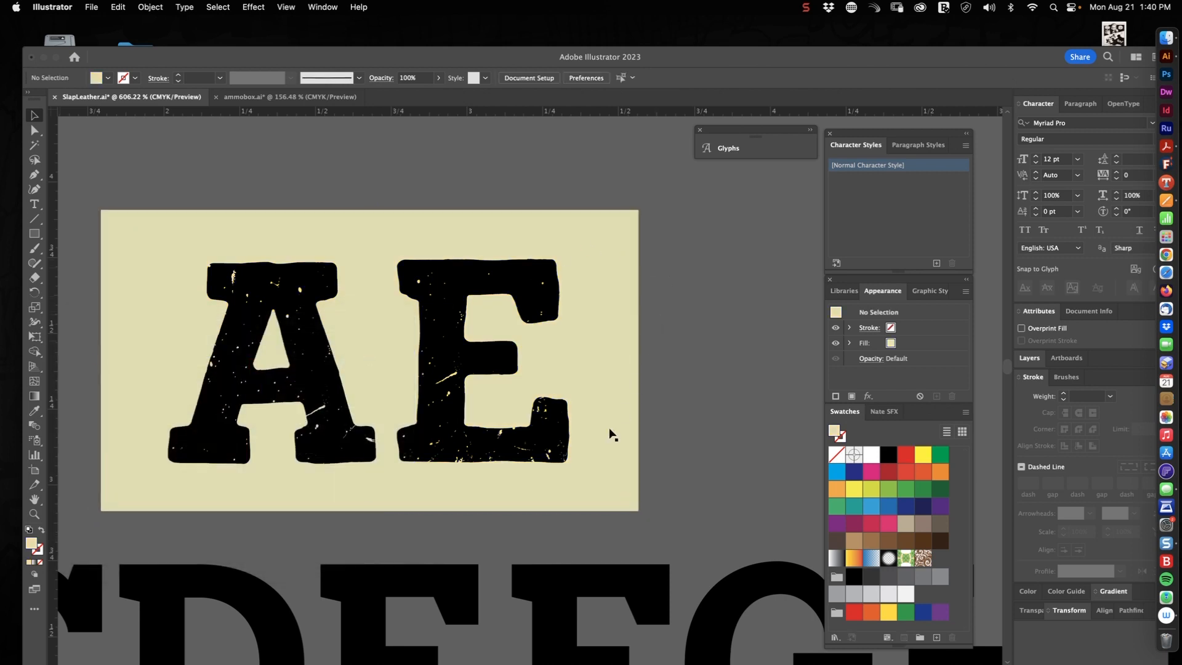
mouse_move(459, 388)
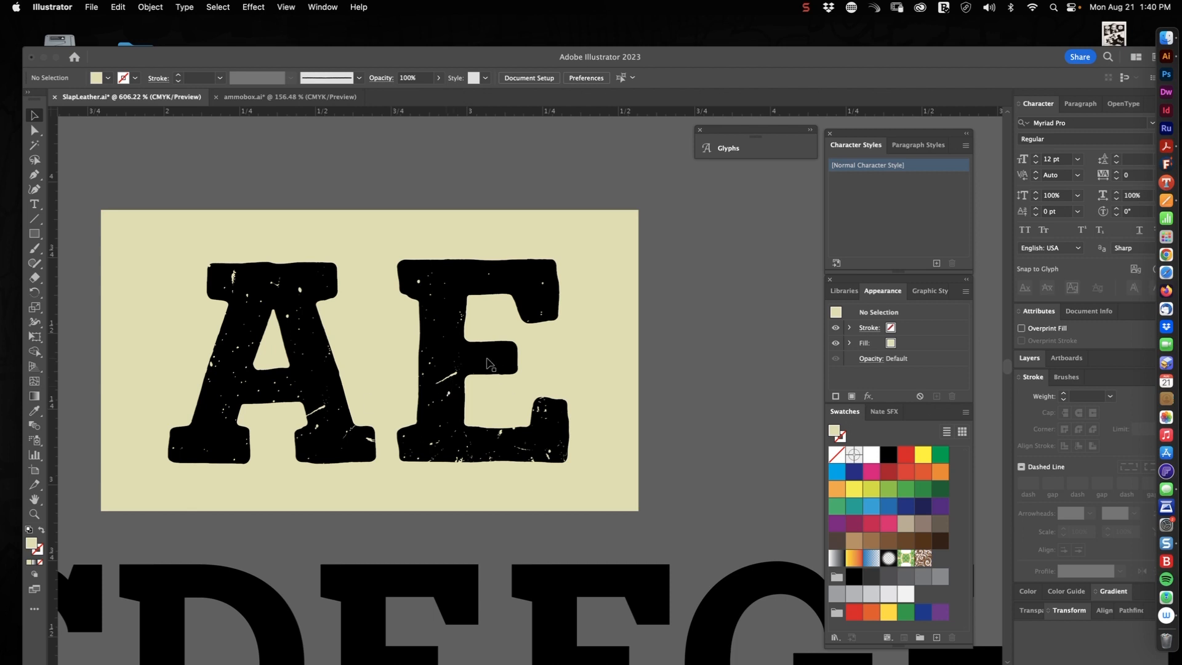
mouse_move(476, 384)
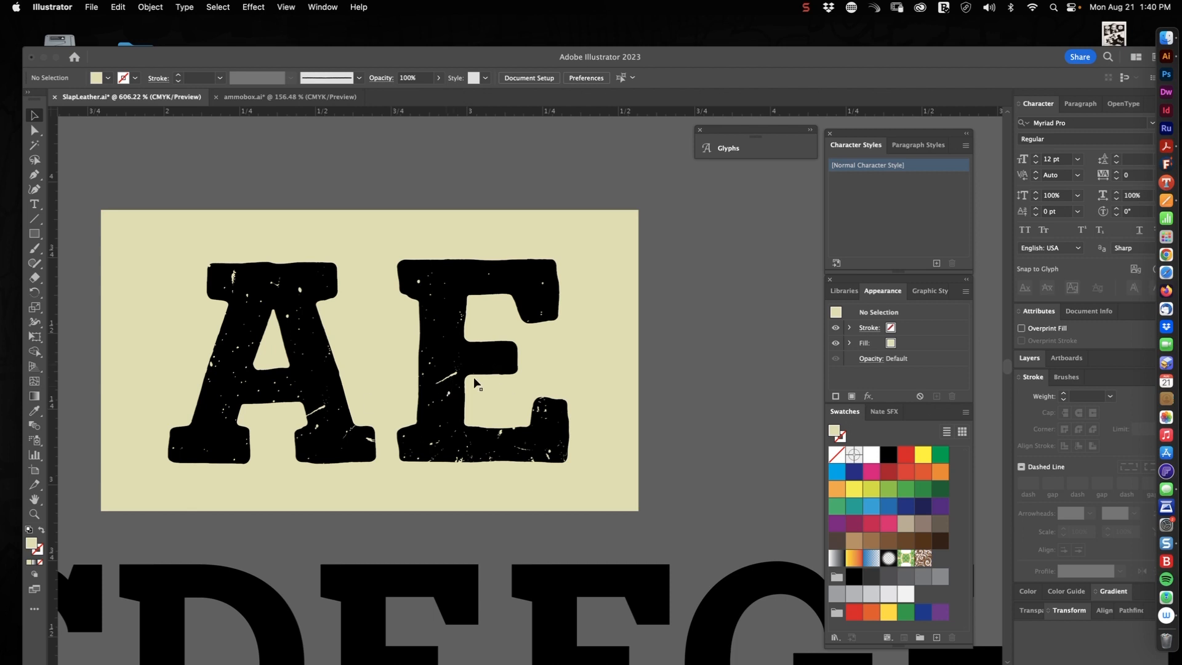